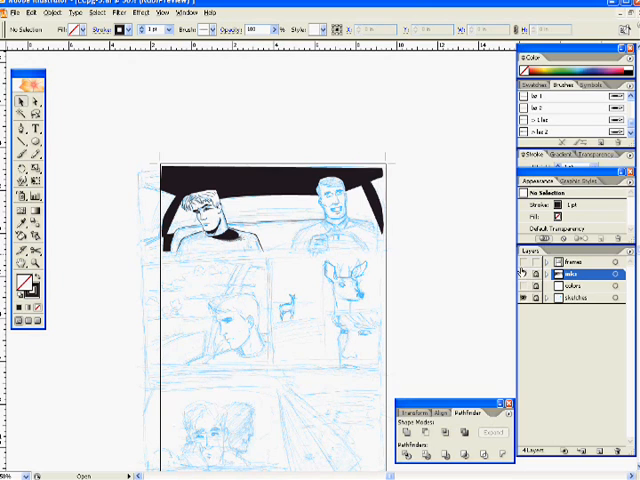
Select and delete the stray black shape, leaving only the blue pencil sketch.
click(570, 268)
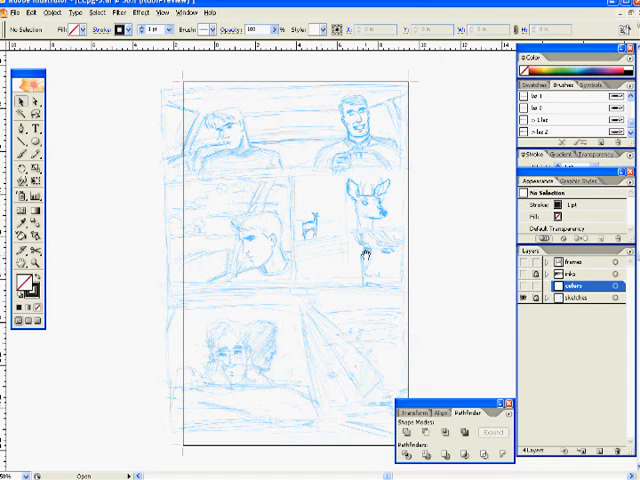
mouse_move(298, 116)
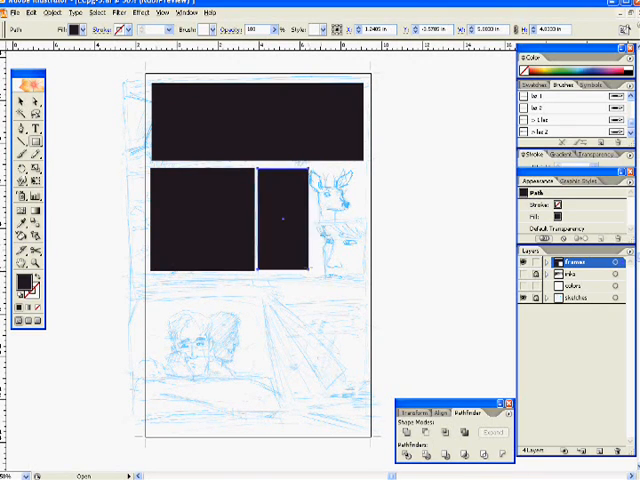
Draw black-filled rectangles over the sketched panels, including the upper small panel.
click(284, 220)
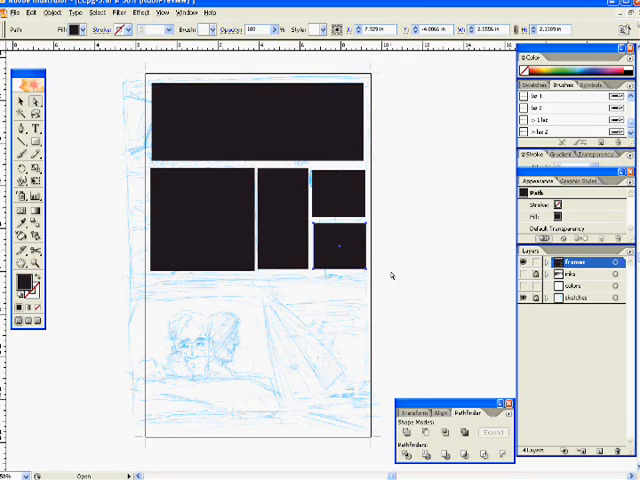
click(284, 218)
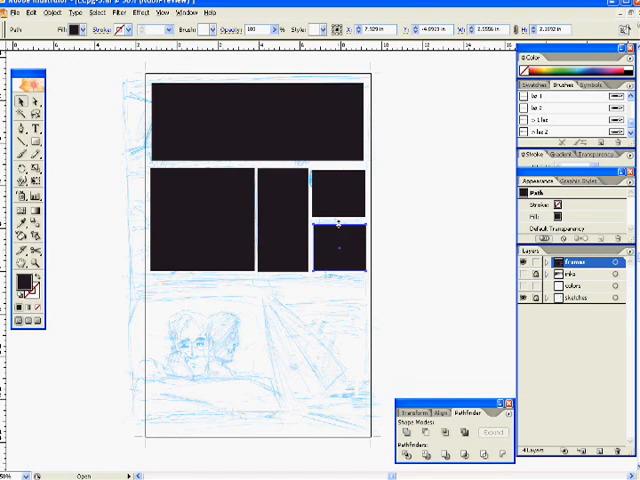
click(340, 184)
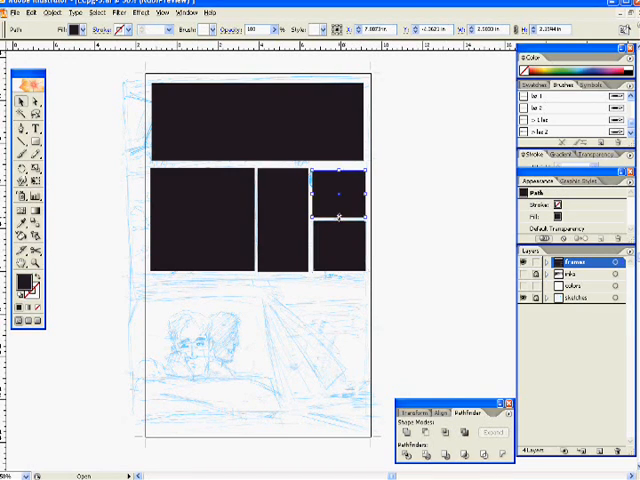
click(380, 244)
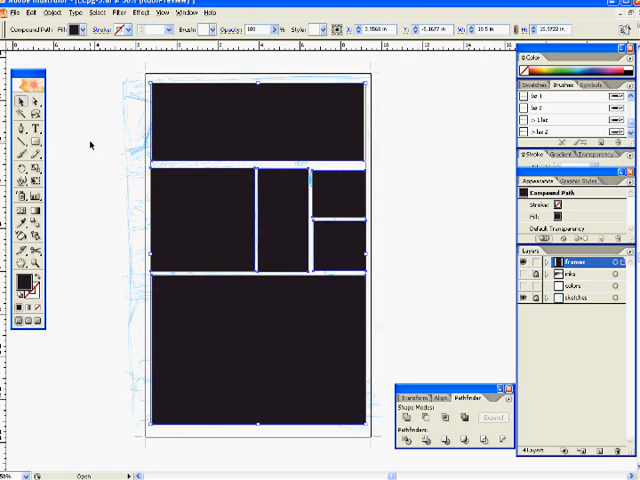
Select all panel shapes and subtract them from the black page via Pathfinder.
click(90, 144)
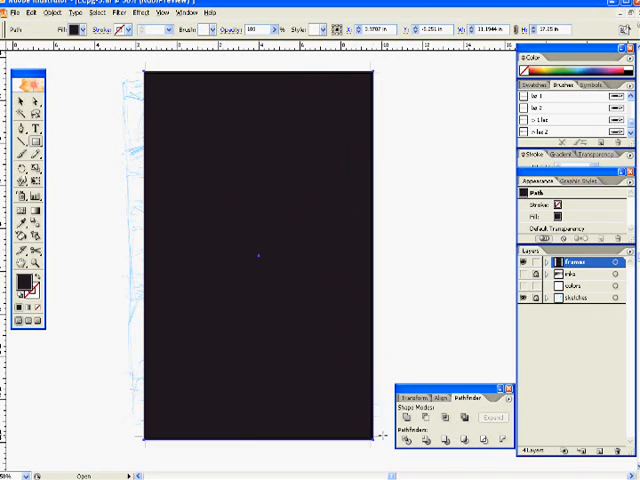
click(258, 258)
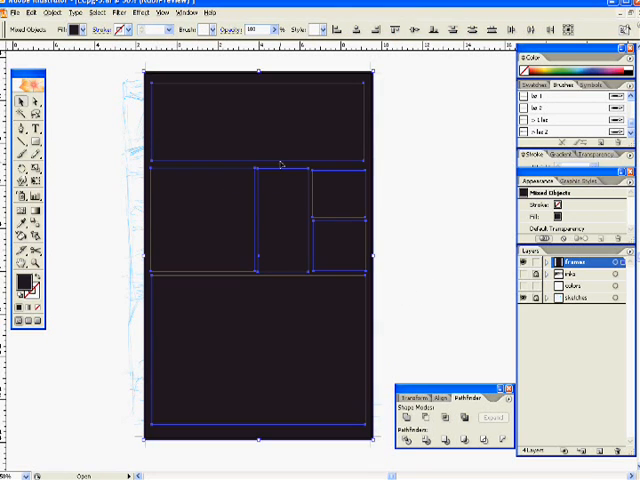
mouse_move(298, 212)
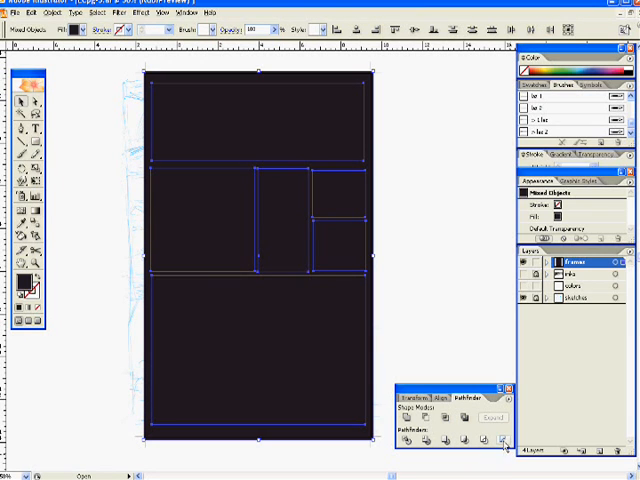
click(502, 440)
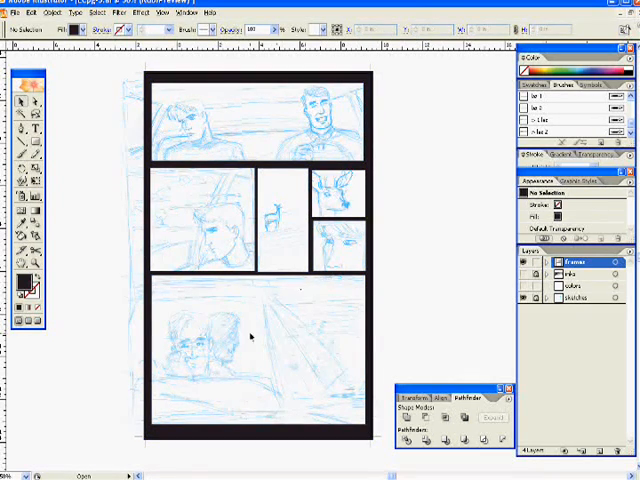
mouse_move(284, 232)
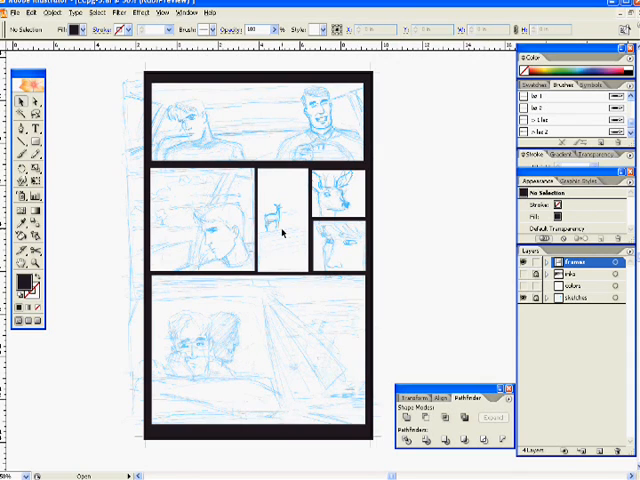
mouse_move(480, 266)
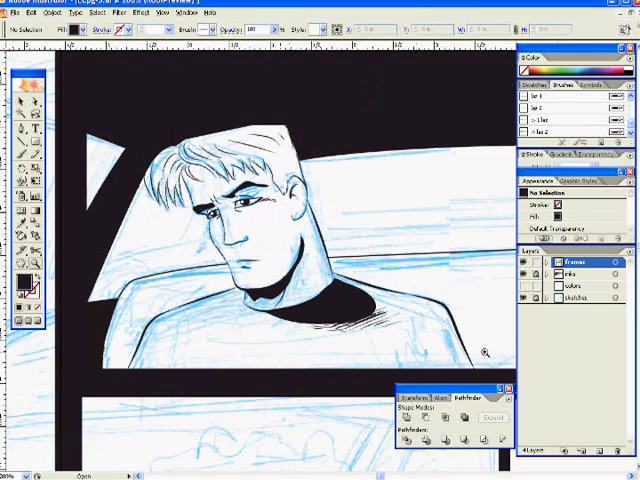
Reveal the inks layer on the top-panel man and choose the tapered art brush.
click(522, 278)
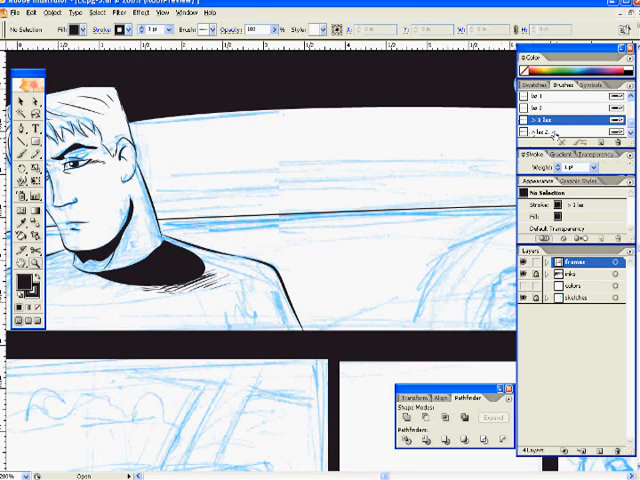
click(564, 98)
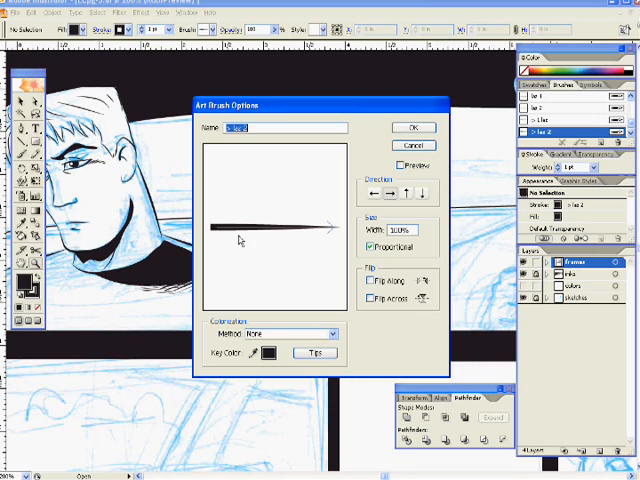
mouse_move(248, 236)
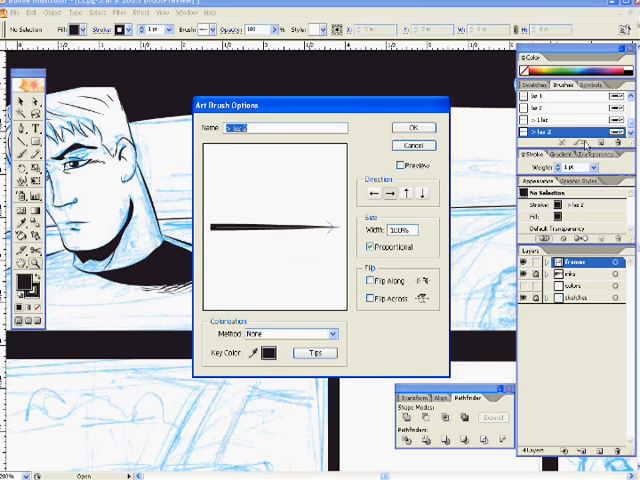
Open the Art Brush Options for the tapered art brush.
click(412, 128)
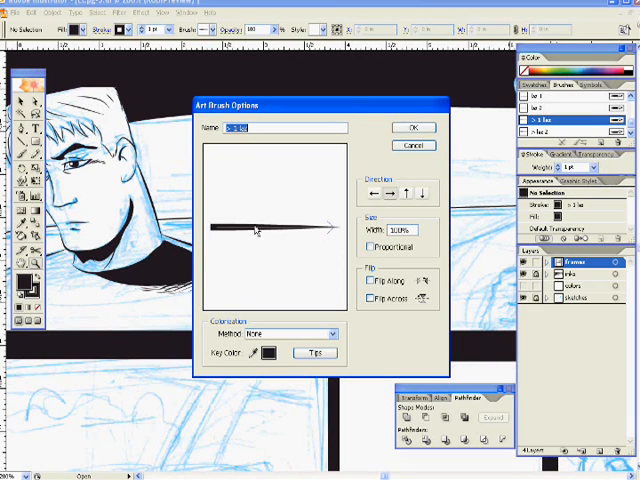
mouse_move(488, 164)
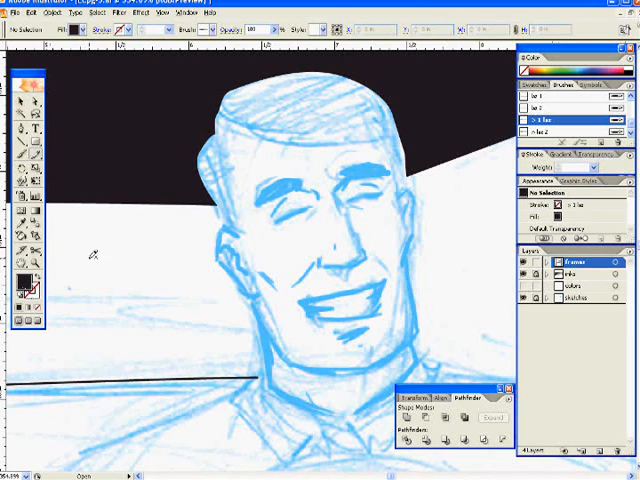
mouse_move(260, 130)
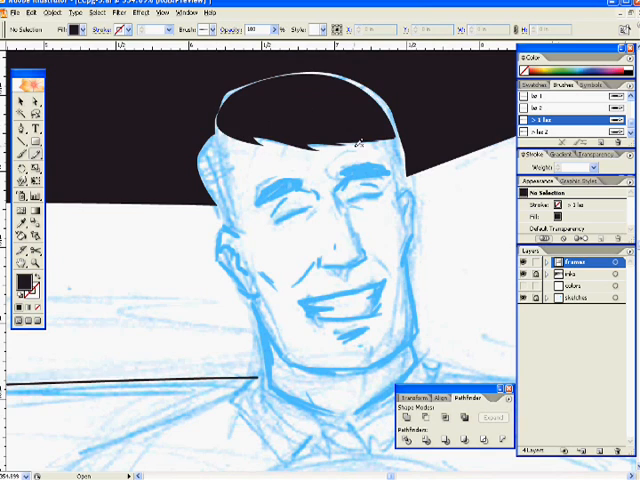
mouse_move(390, 150)
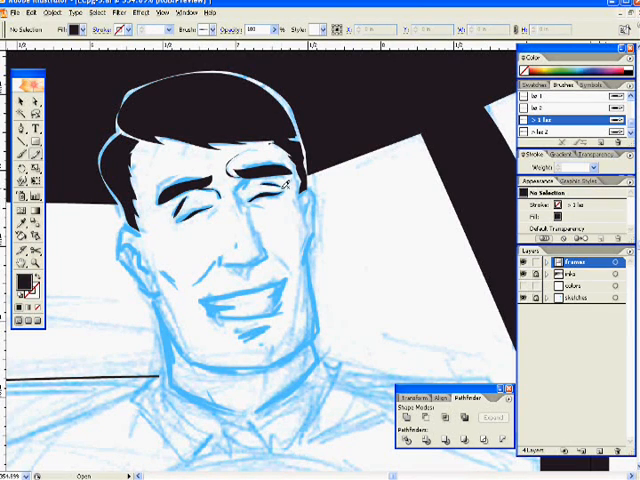
mouse_move(244, 228)
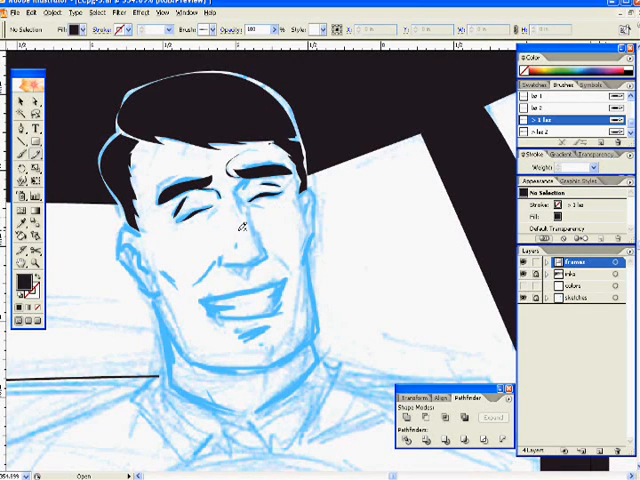
Fill the man's hair solid black with pencil shapes and outline his head.
click(560, 100)
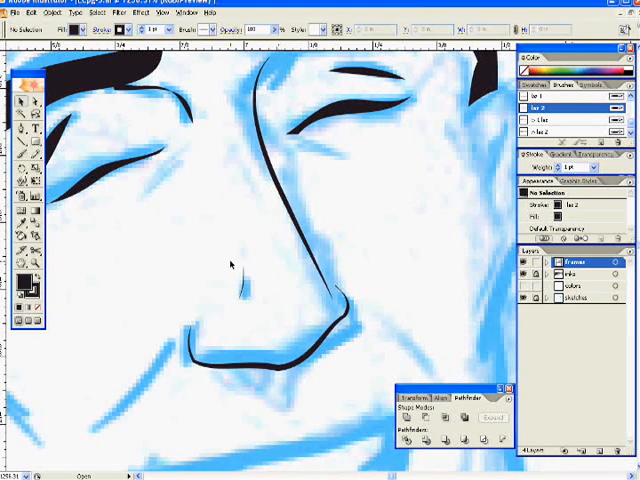
Brush the closed eyes, brows and nose, then select the cheek stroke for reweighting.
click(238, 284)
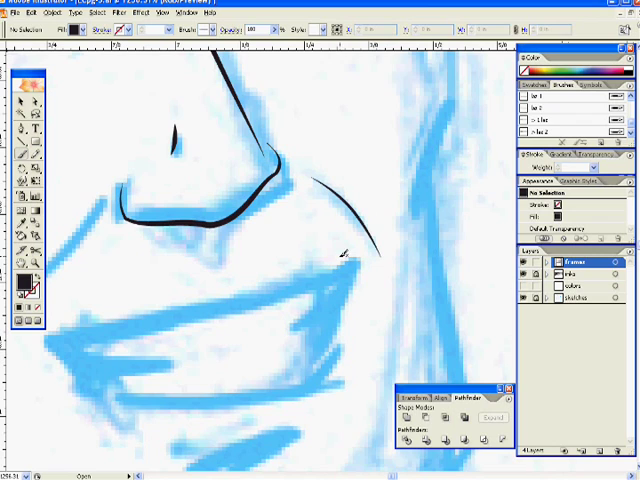
click(160, 28)
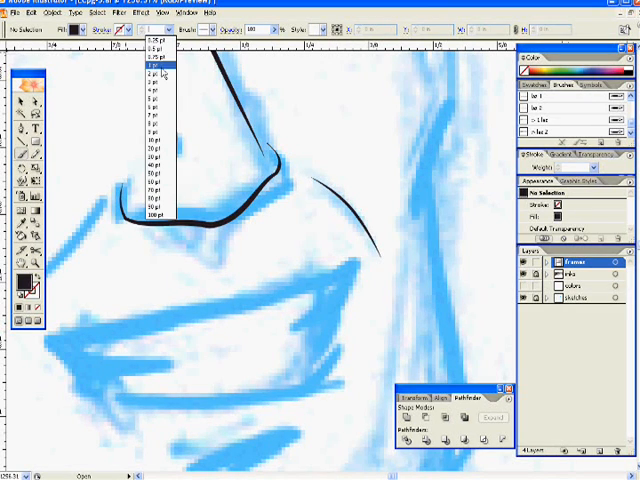
Give the cheek curve a heavier stroke weight from the Control bar dropdown.
click(148, 92)
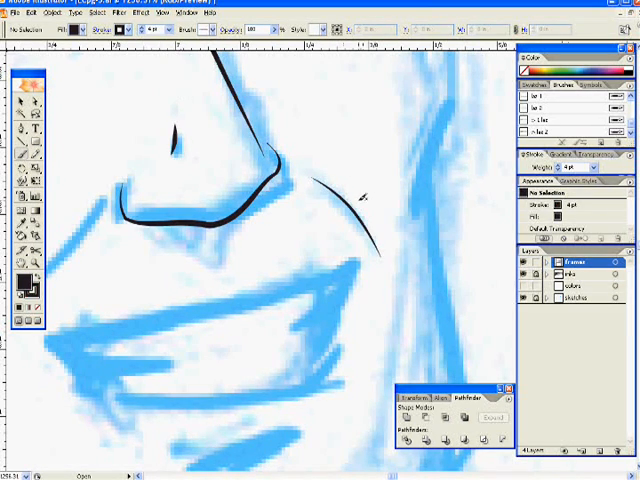
click(160, 28)
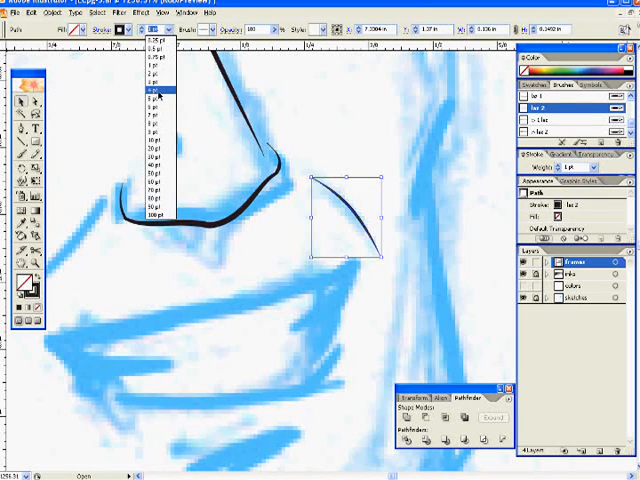
click(156, 96)
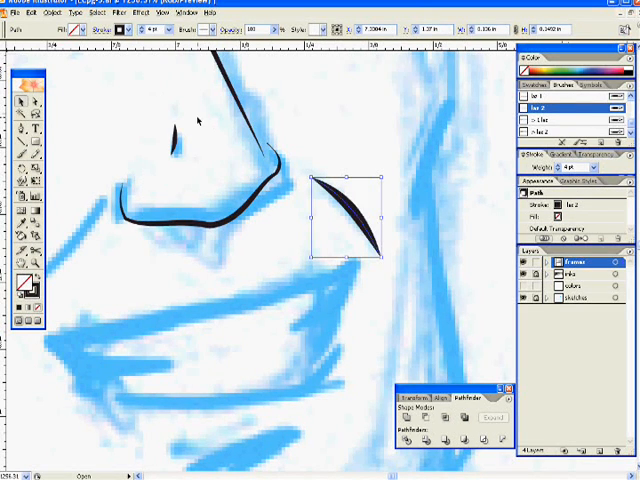
click(176, 28)
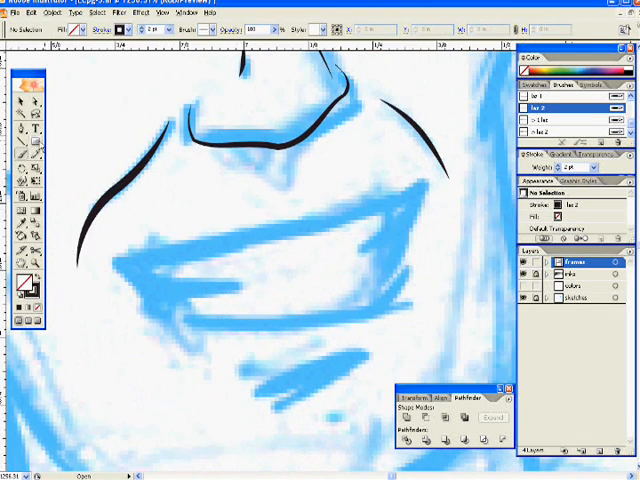
mouse_move(120, 264)
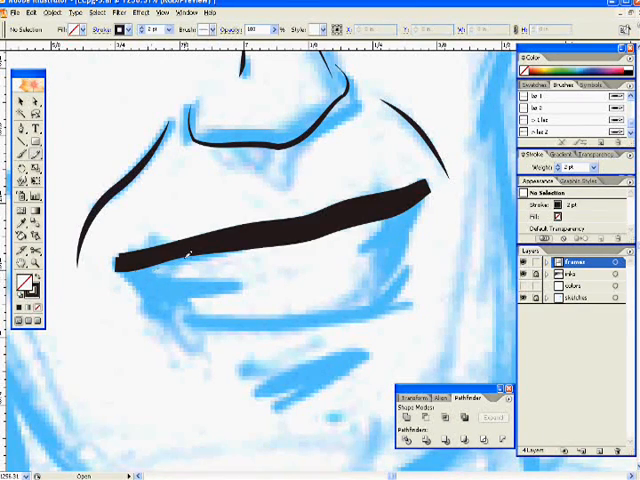
Draw the mouth as a thick black-filled pencil shape across the lips.
click(270, 230)
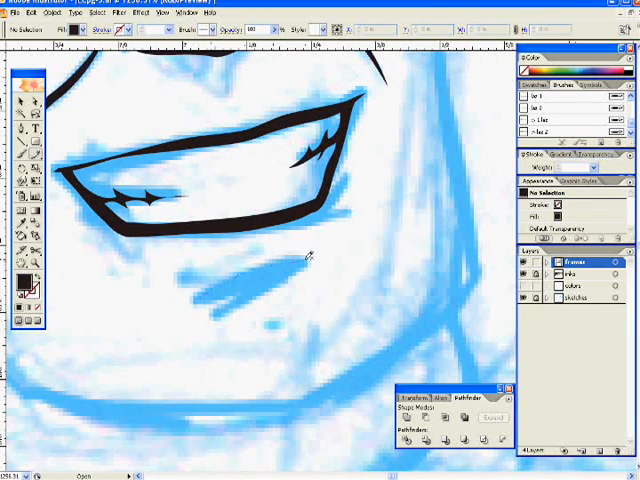
Brush a tapered lower lip line beneath the outlined grin.
drag(184, 300, 320, 256)
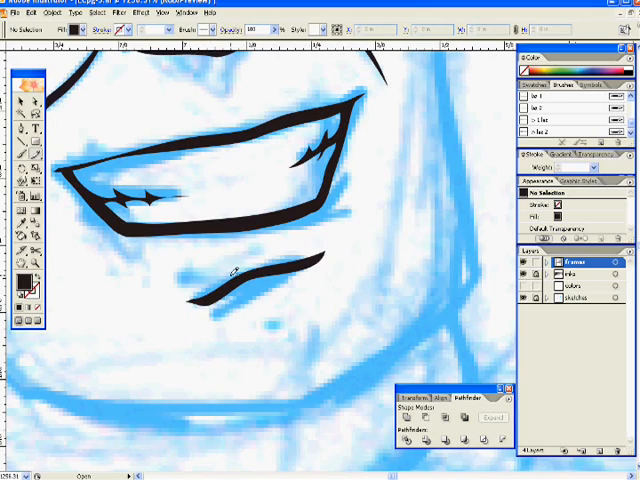